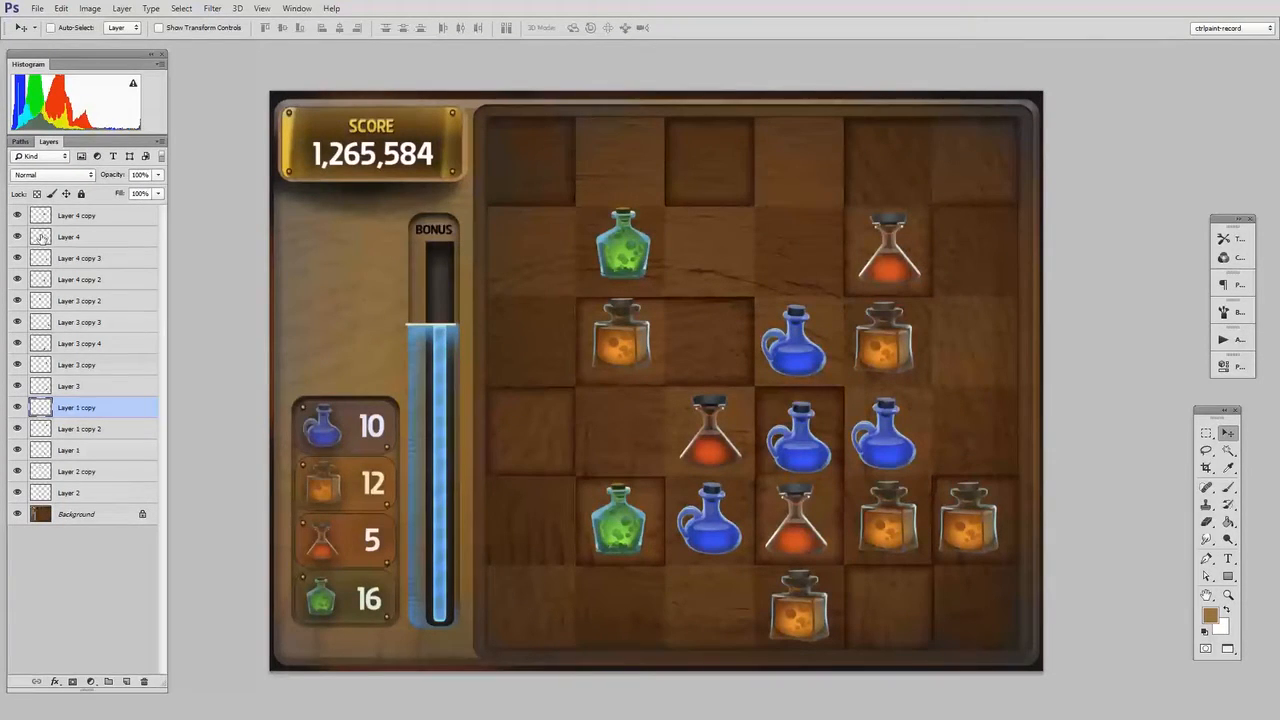
{"action": "mouse_move", "coordinate": [68, 540]}
{"action": "type", "text": "b"}
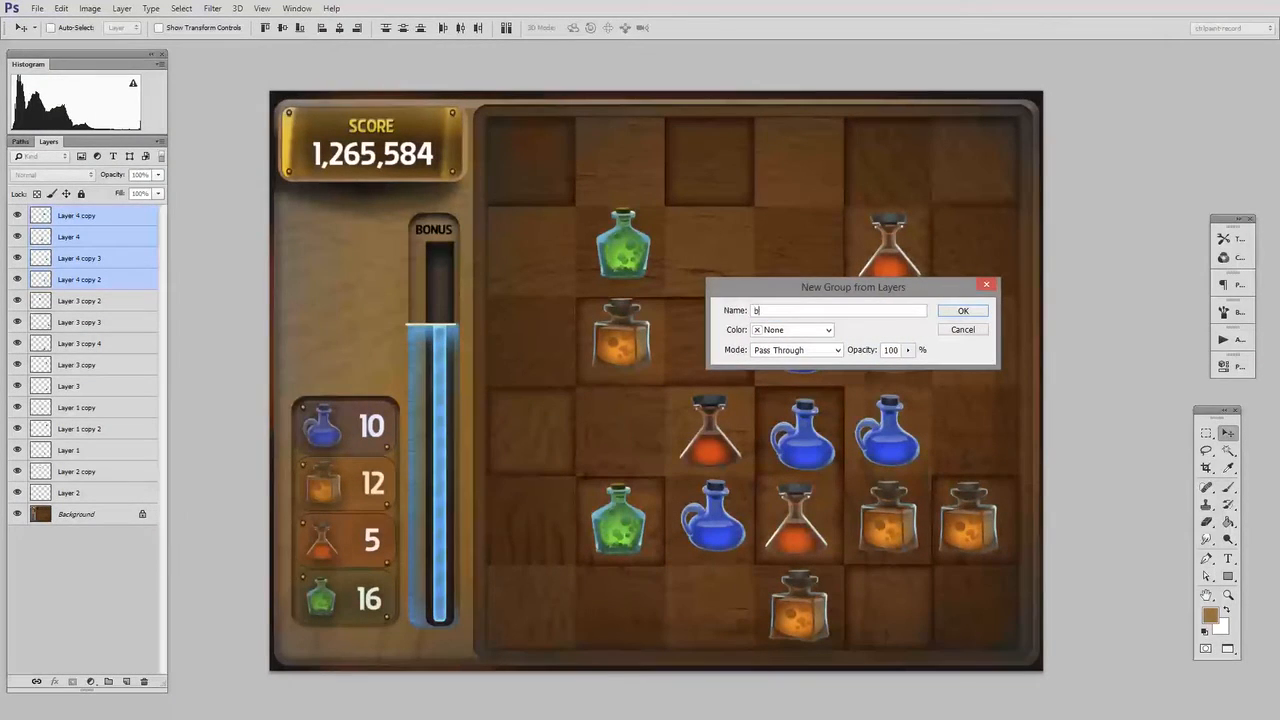
- Confirm the blue group and the next layer group, then select the next potion layers
{"action": "left_click", "coordinate": [962, 310]}
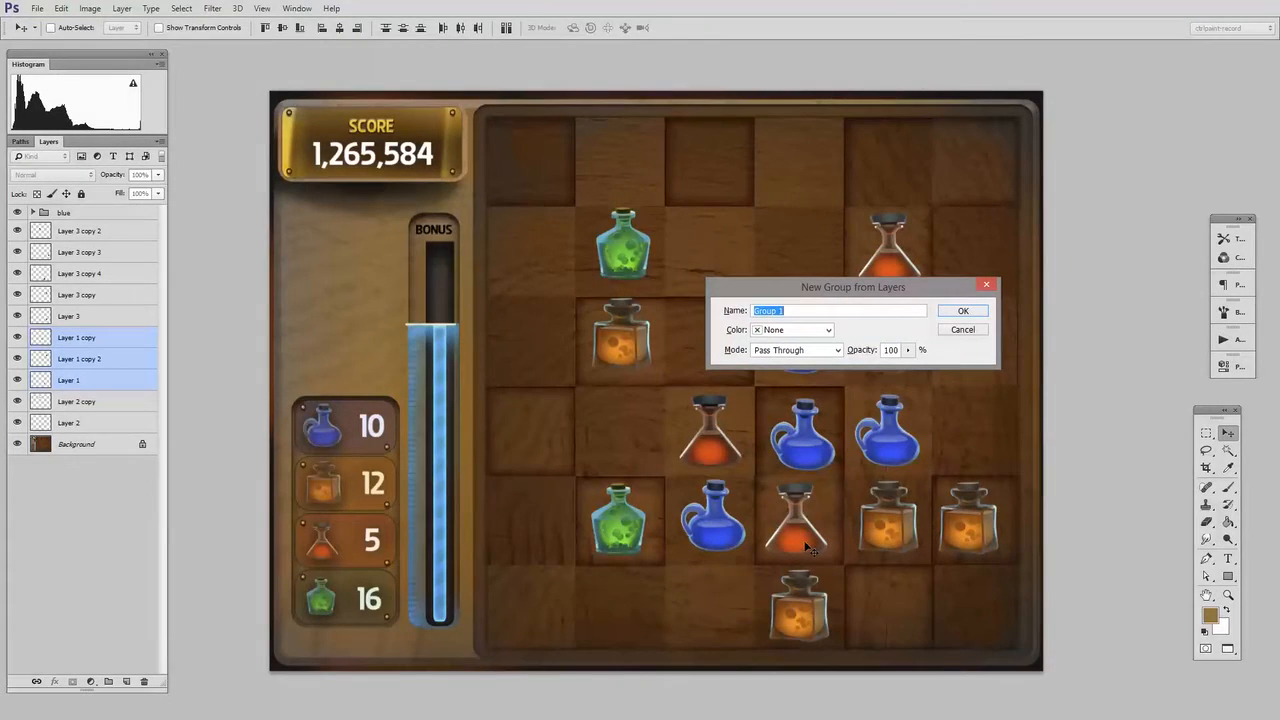
{"action": "left_click", "coordinate": [962, 310]}
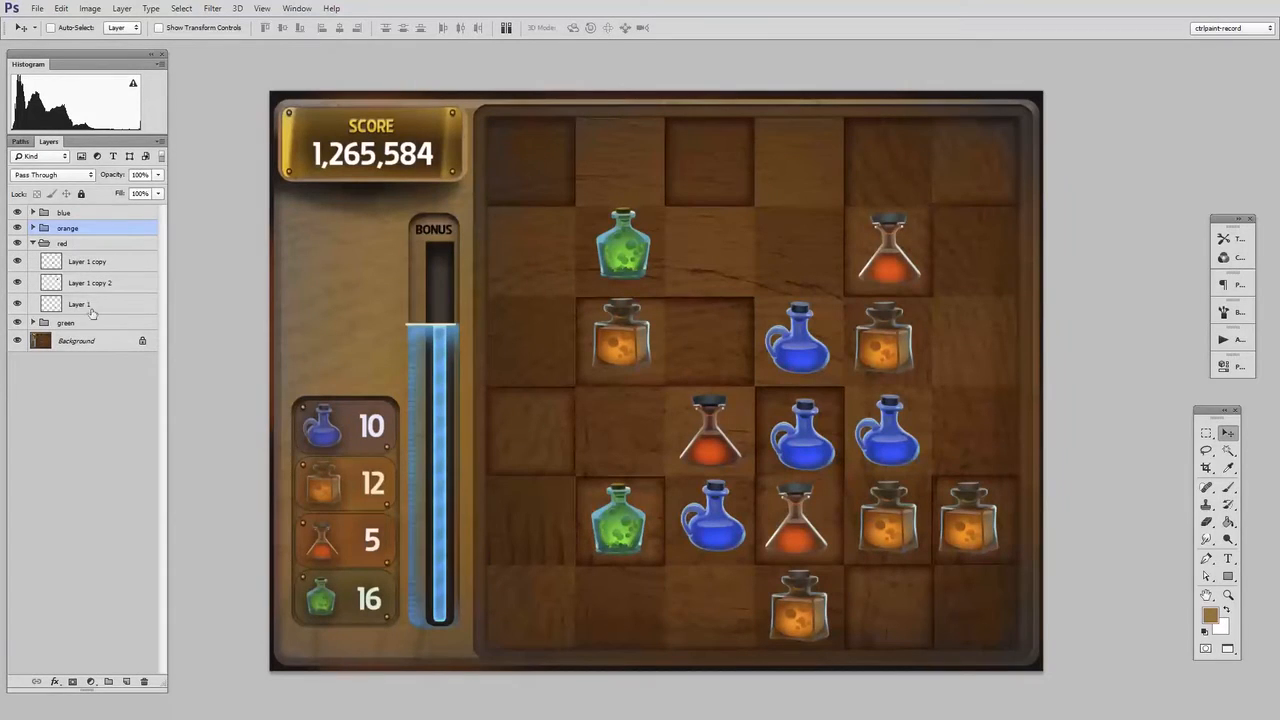
{"action": "left_click", "coordinate": [86, 261]}
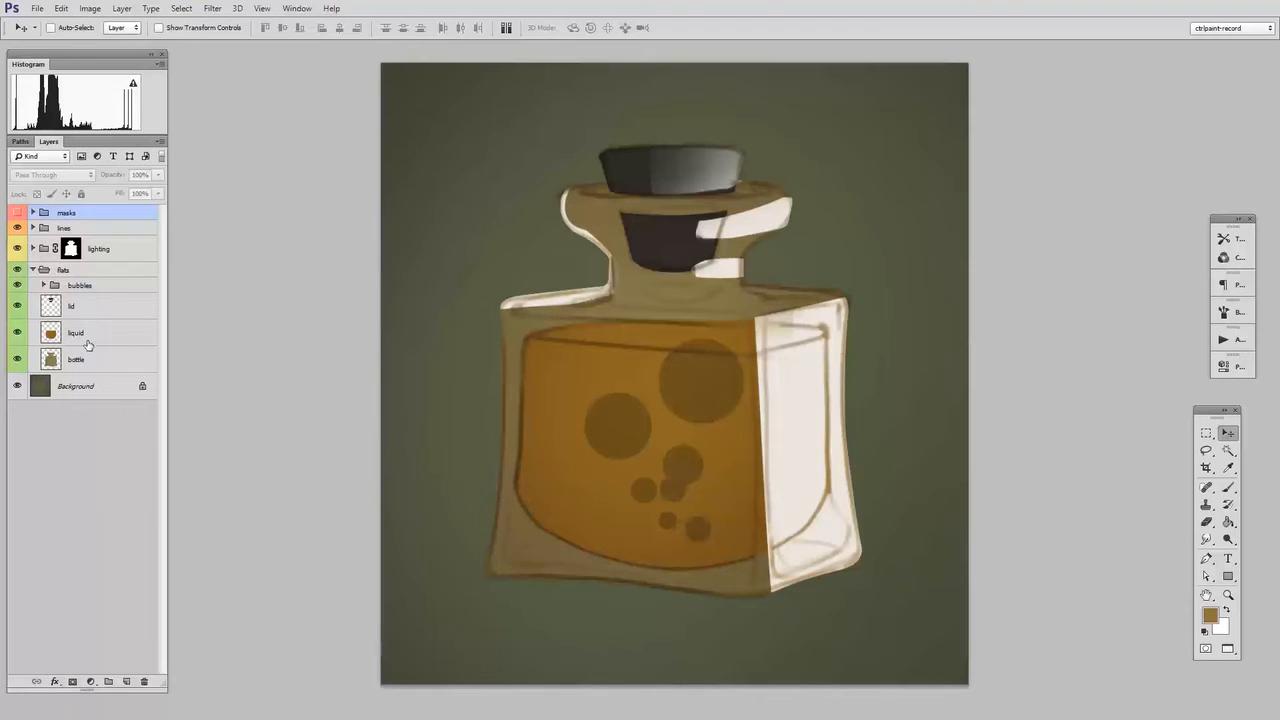
- Collapse and expand the flats, lines and masks groups to inspect their layers
{"action": "left_click", "coordinate": [32, 270]}
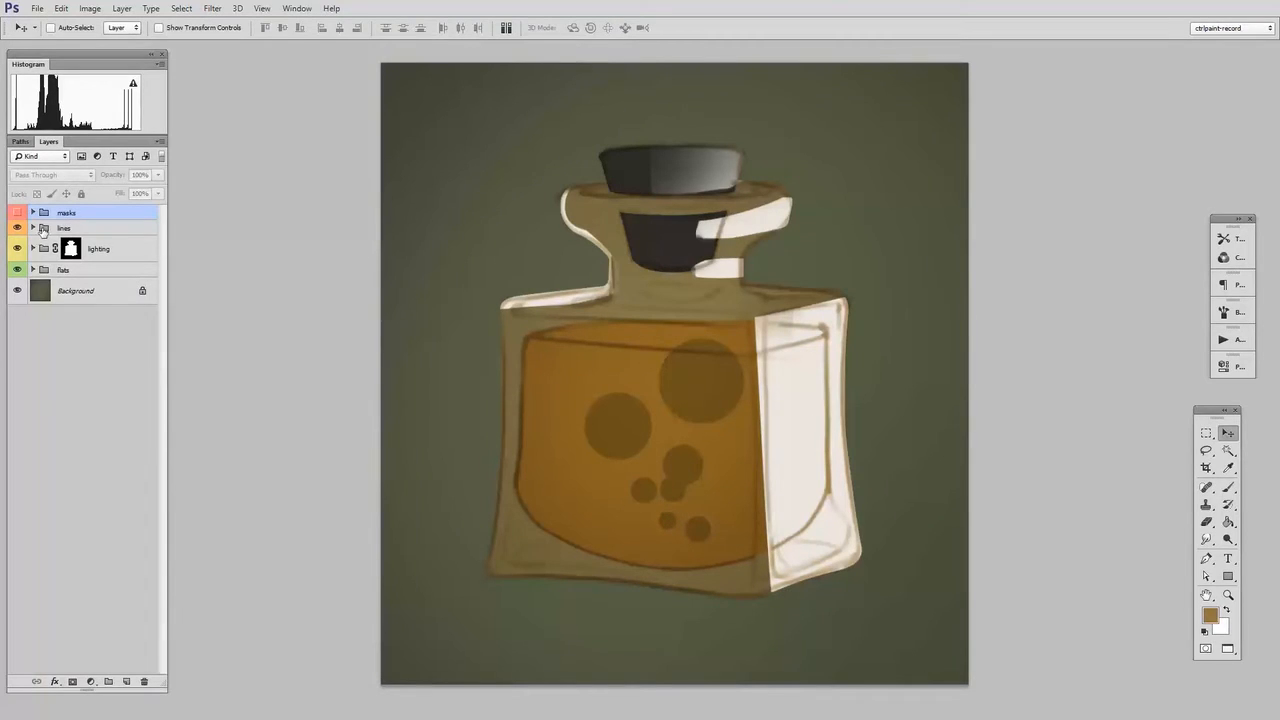
{"action": "left_click", "coordinate": [33, 228]}
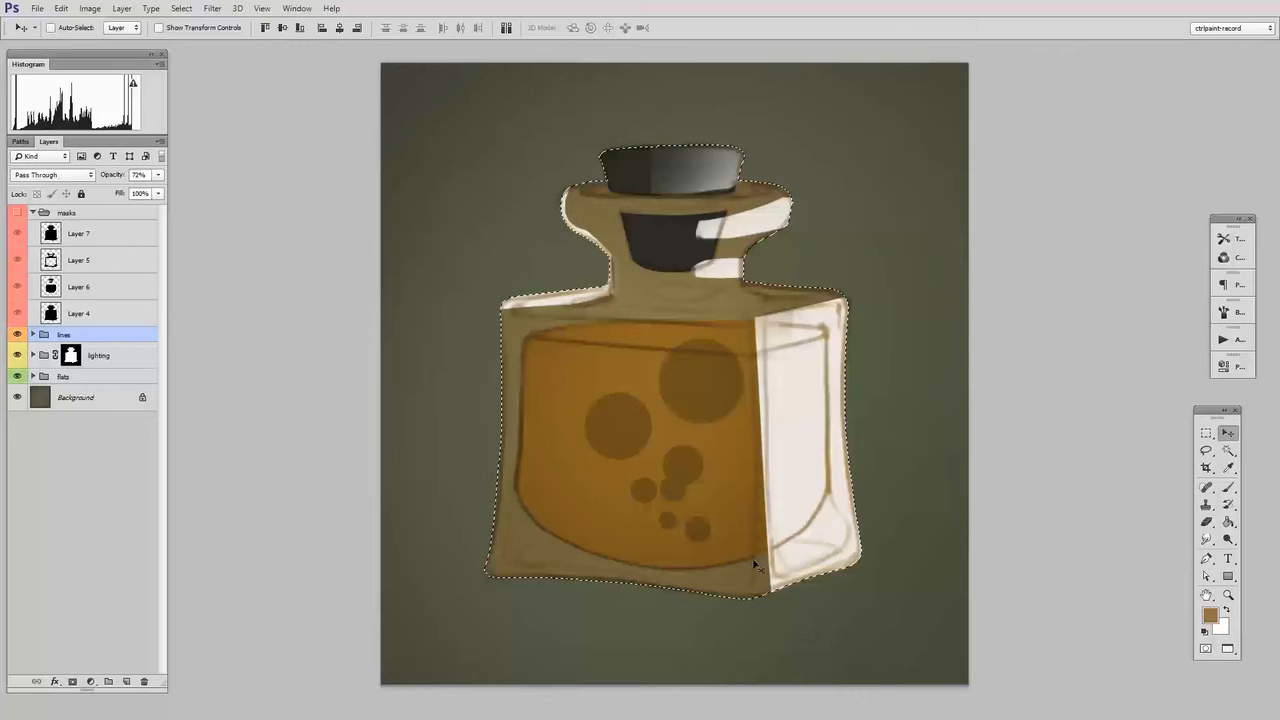
{"action": "left_click", "coordinate": [33, 212]}
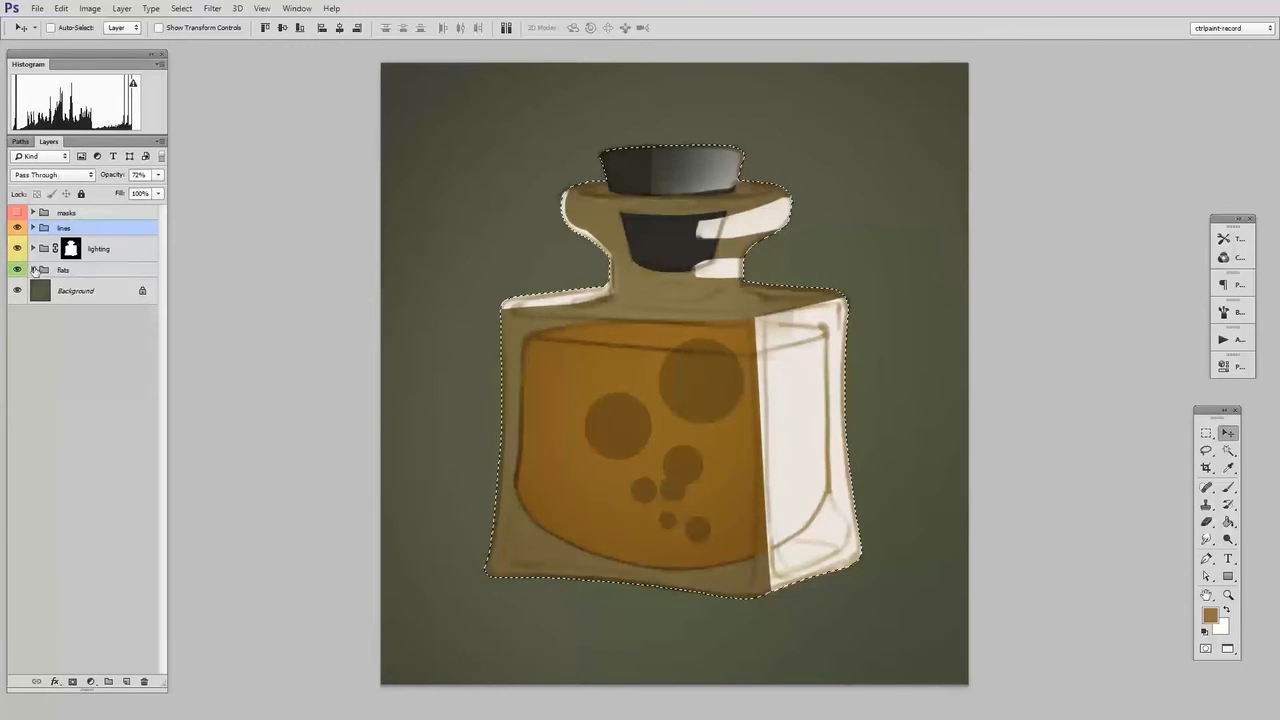
{"action": "left_click", "coordinate": [33, 269]}
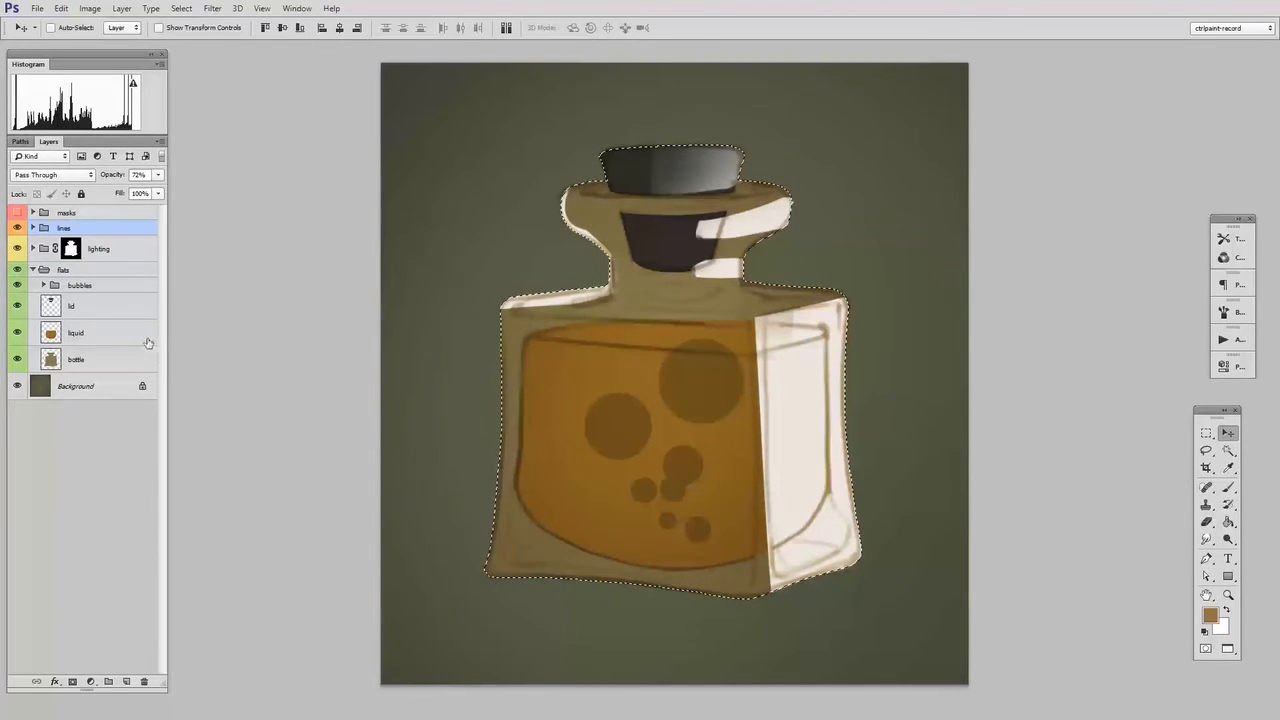
{"action": "left_click", "coordinate": [33, 270]}
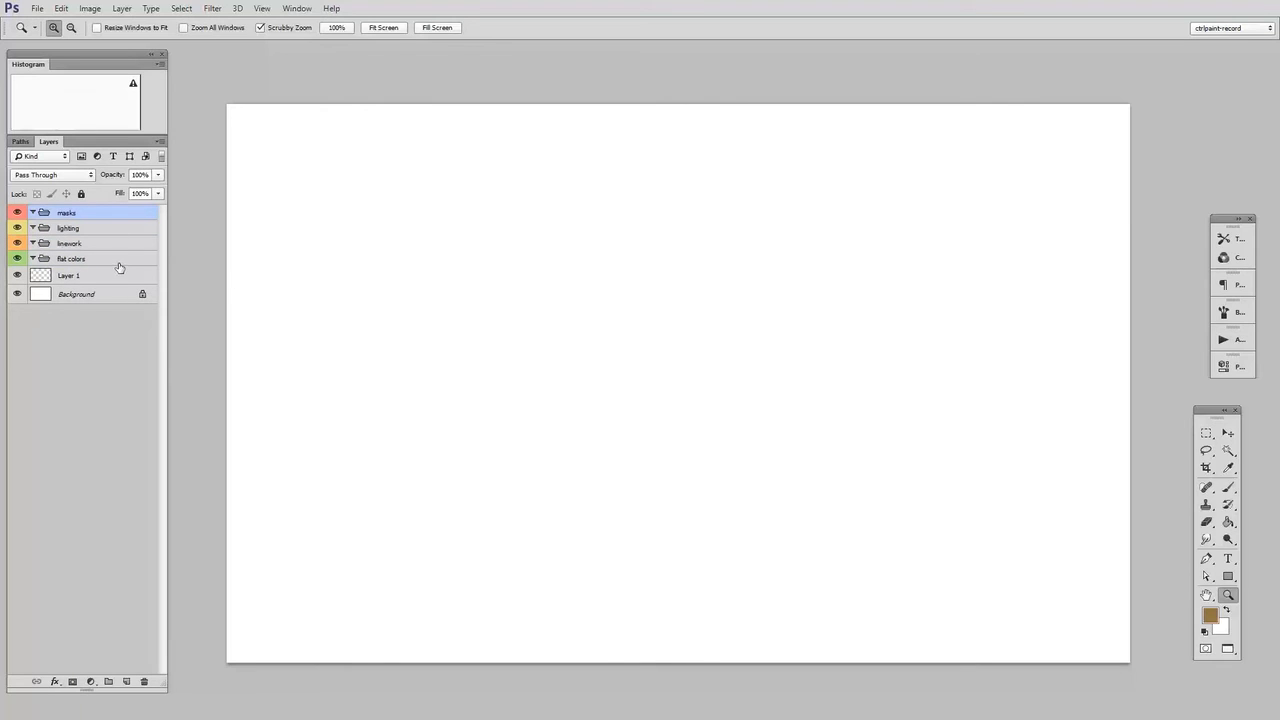
{"action": "mouse_move", "coordinate": [137, 291]}
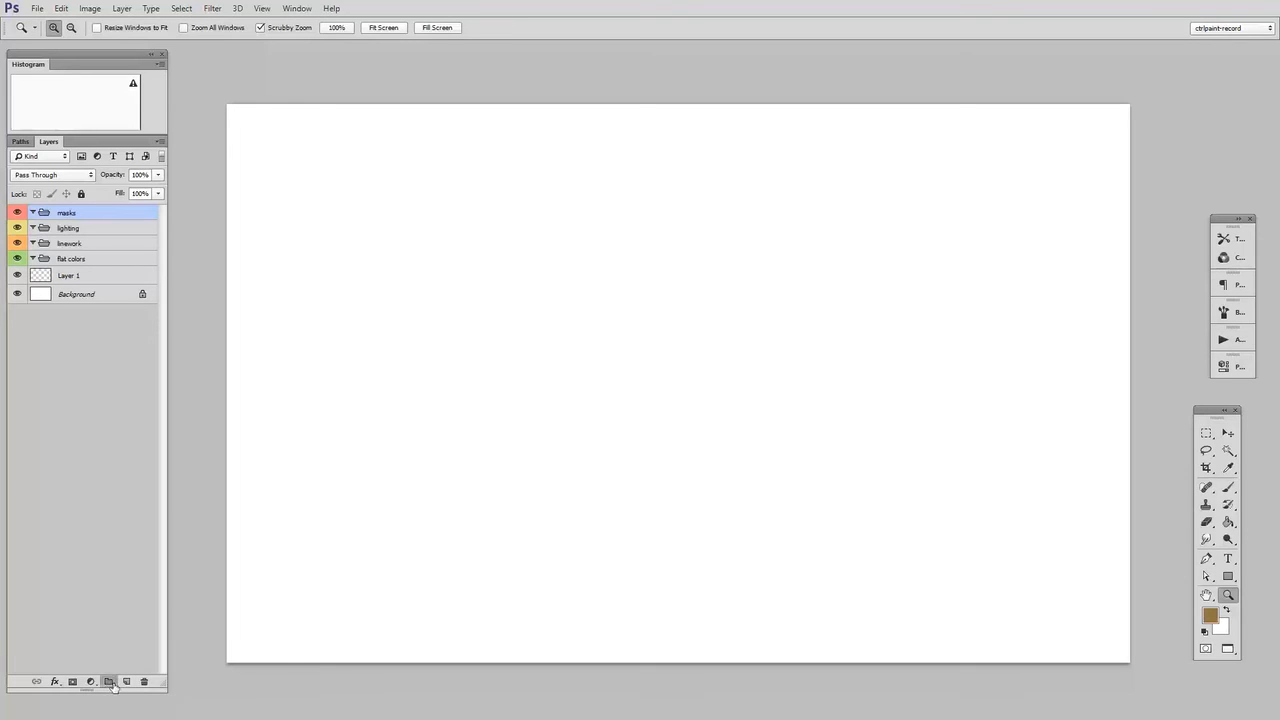
- Nest masks, lighting, linework and flat colors inside a new parent group
{"action": "left_click", "coordinate": [108, 681]}
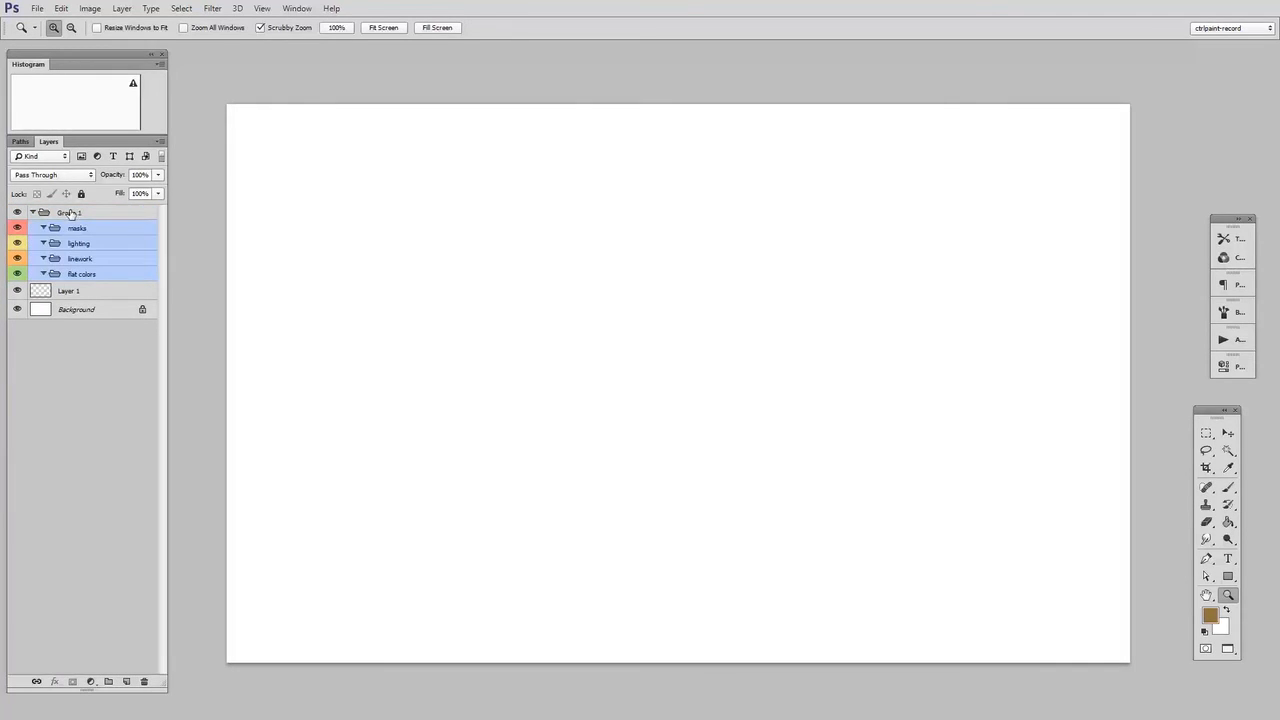
- Collapse Group 1 and create Group 2 holding a copy of the group hierarchy
{"action": "left_click", "coordinate": [33, 213]}
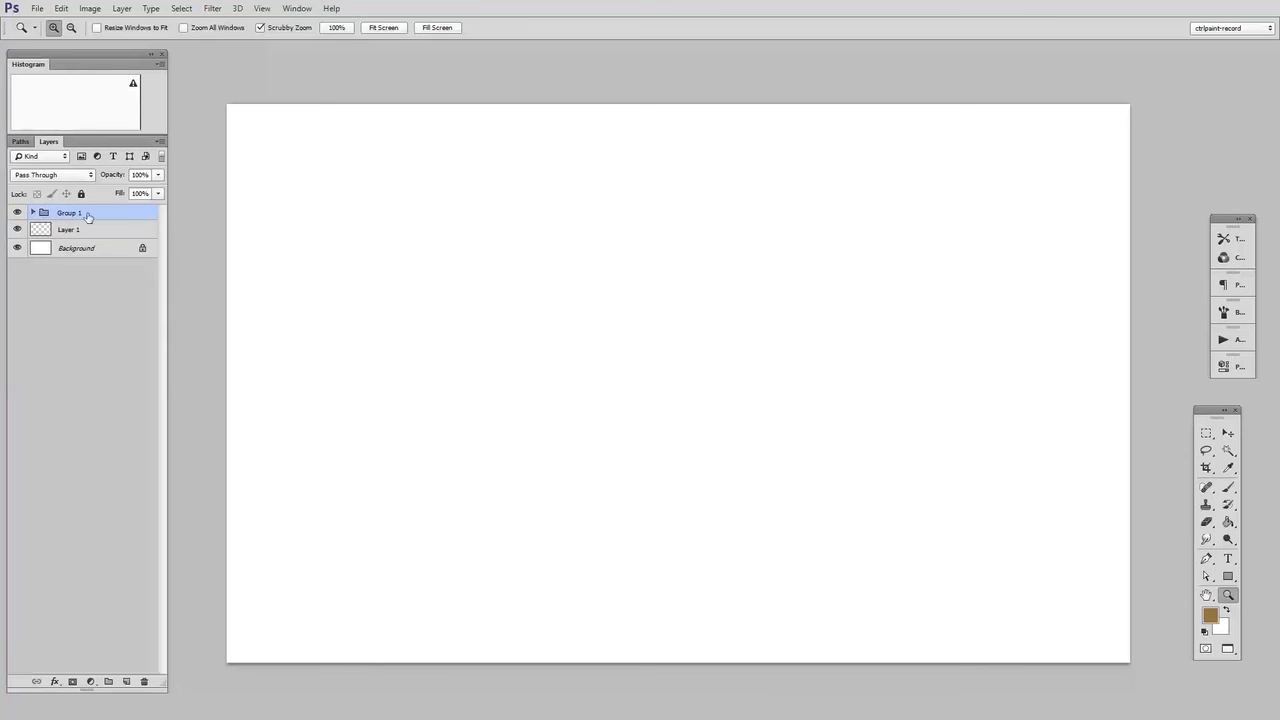
{"action": "left_click", "coordinate": [108, 681]}
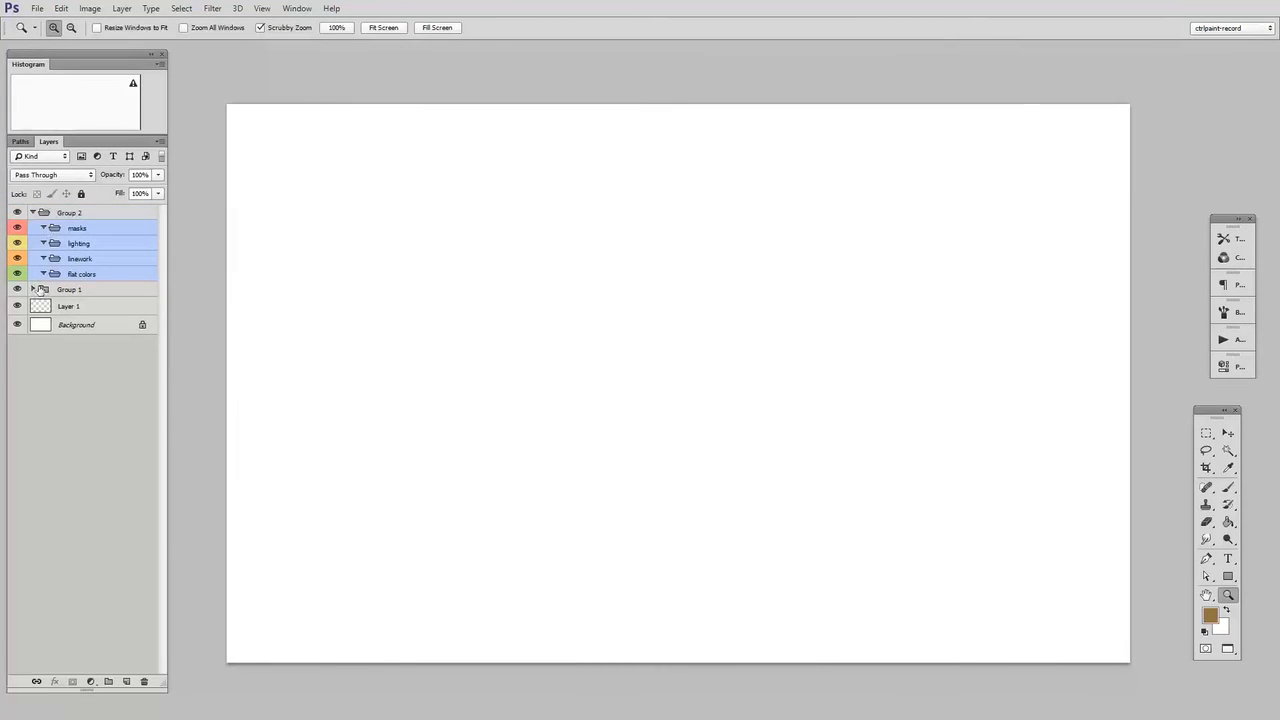
{"action": "left_click", "coordinate": [33, 289]}
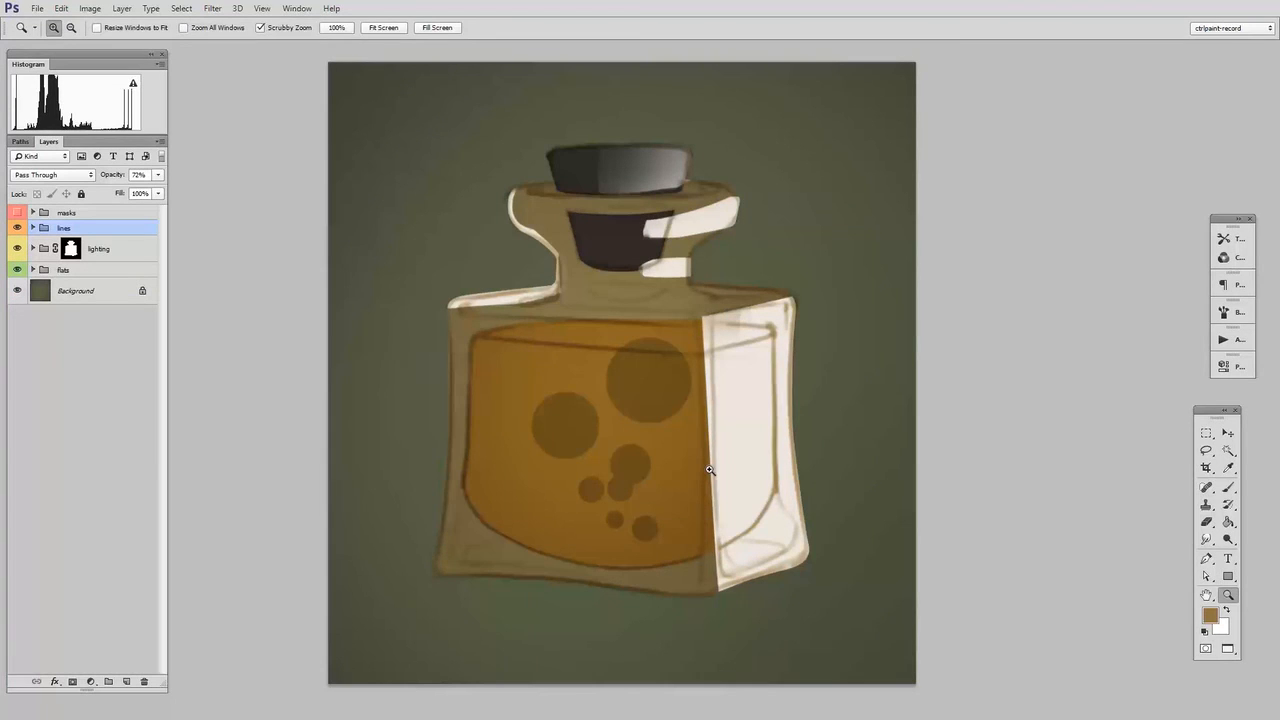
- Expand the lines group to view its five layers, then collapse it
{"action": "left_click", "coordinate": [33, 228]}
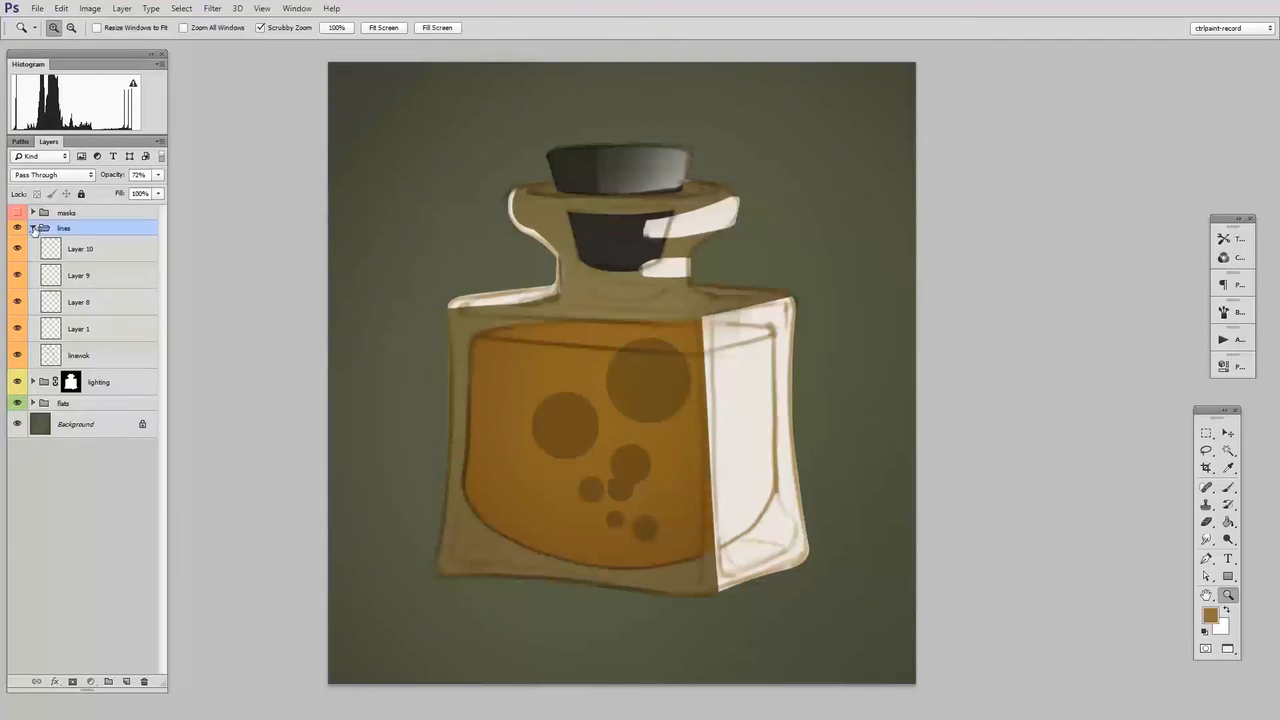
{"action": "left_click", "coordinate": [33, 228]}
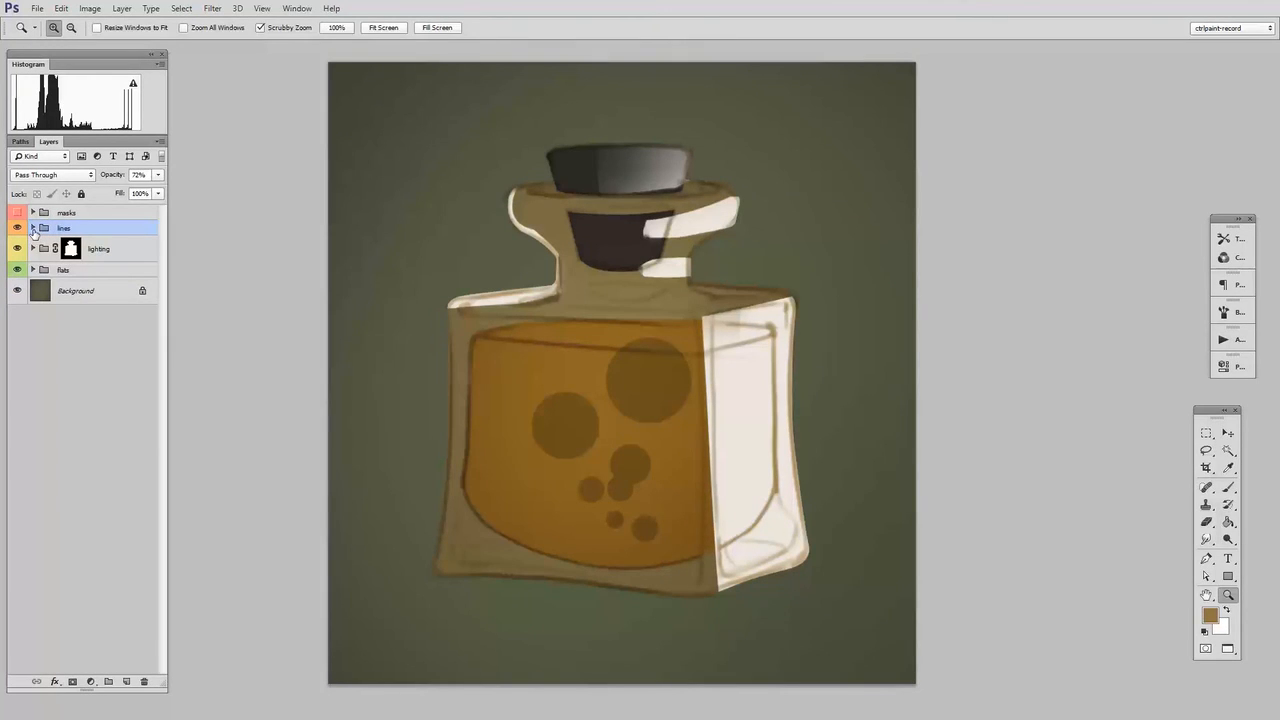